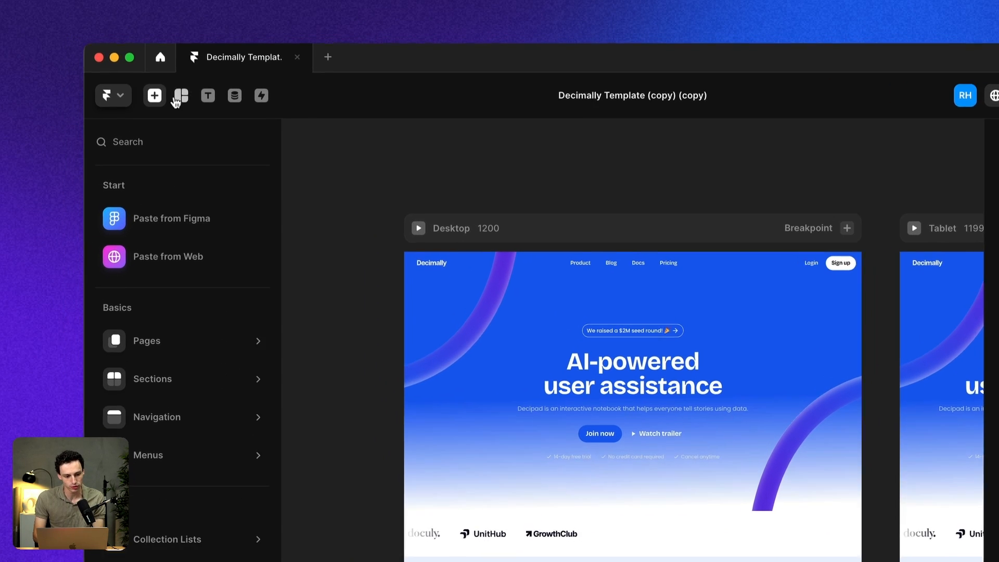
Close the insert library and show the Layout list (frame, image, rows, columns, grid).
{"action": "left_click", "coordinate": [180, 94]}
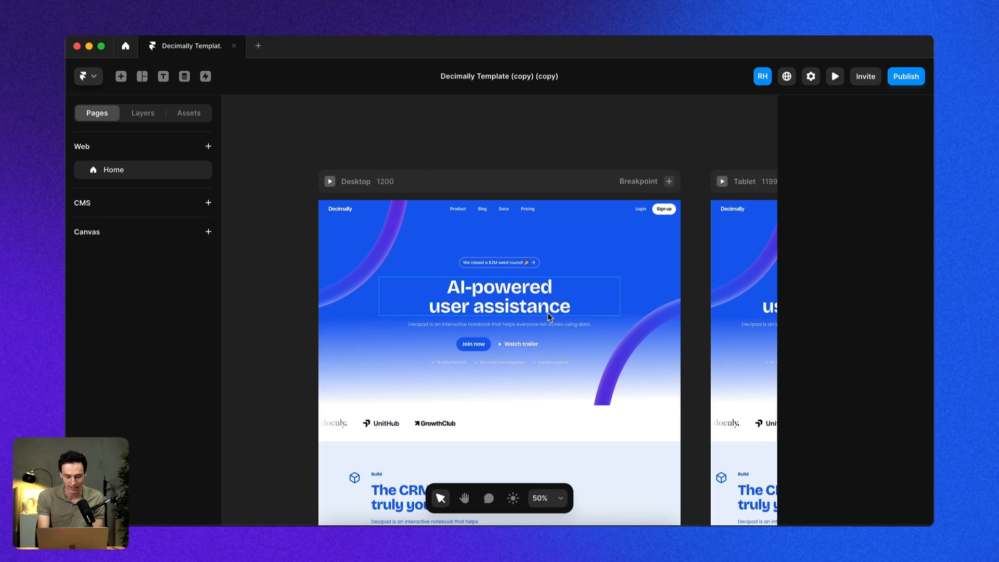
{"action": "left_click", "coordinate": [143, 76]}
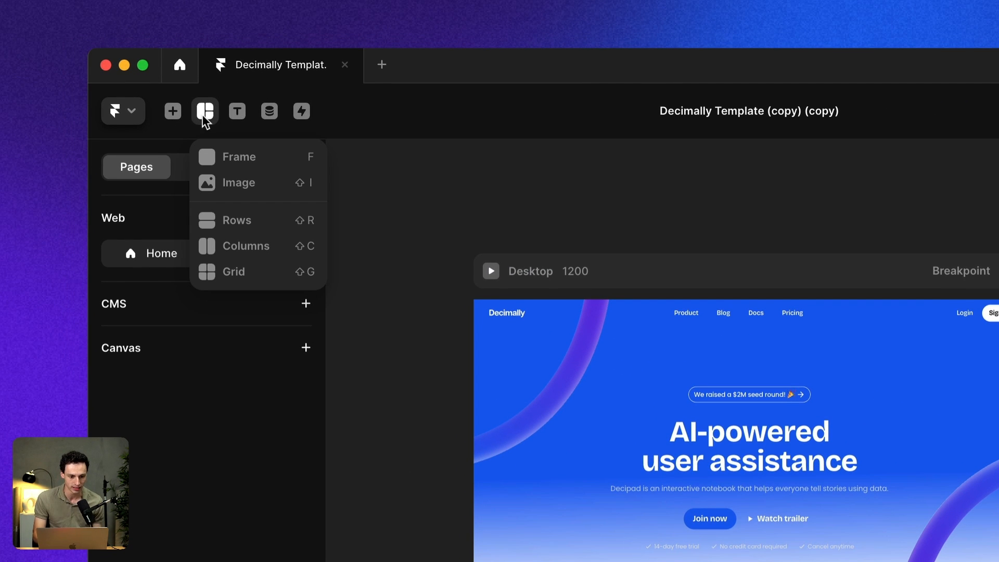
{"action": "mouse_move", "coordinate": [239, 157]}
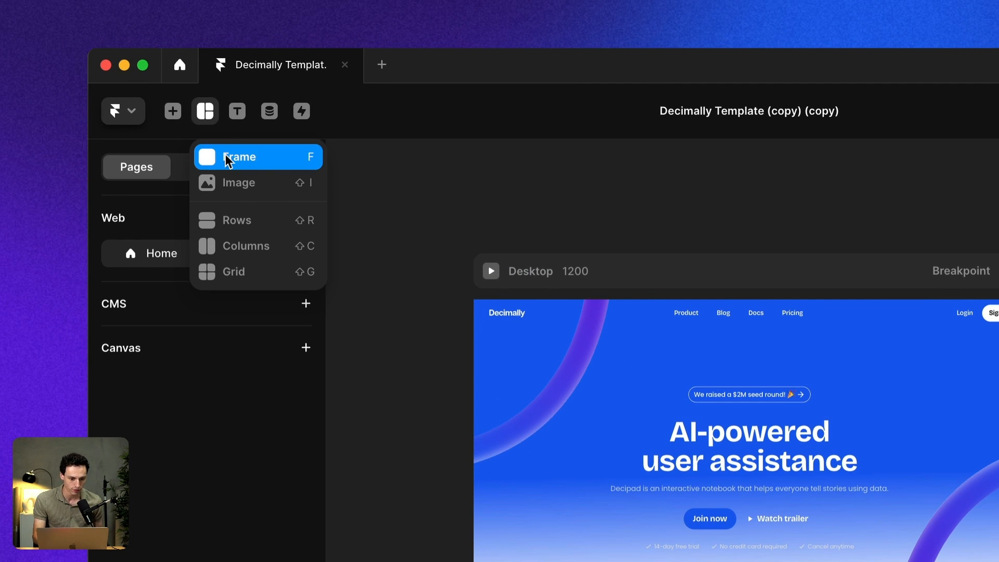
{"action": "mouse_move", "coordinate": [258, 272]}
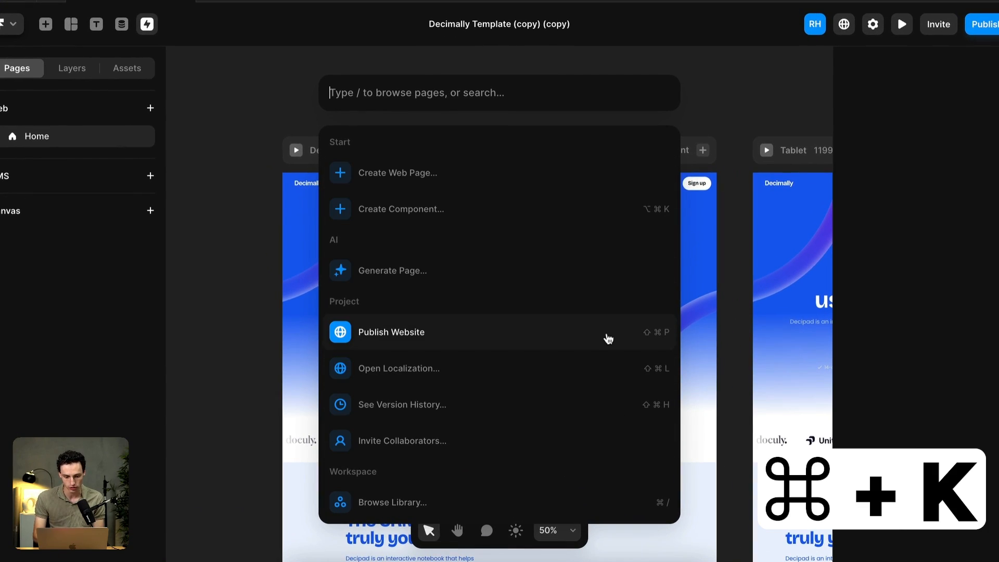
{"action": "mouse_move", "coordinate": [560, 318]}
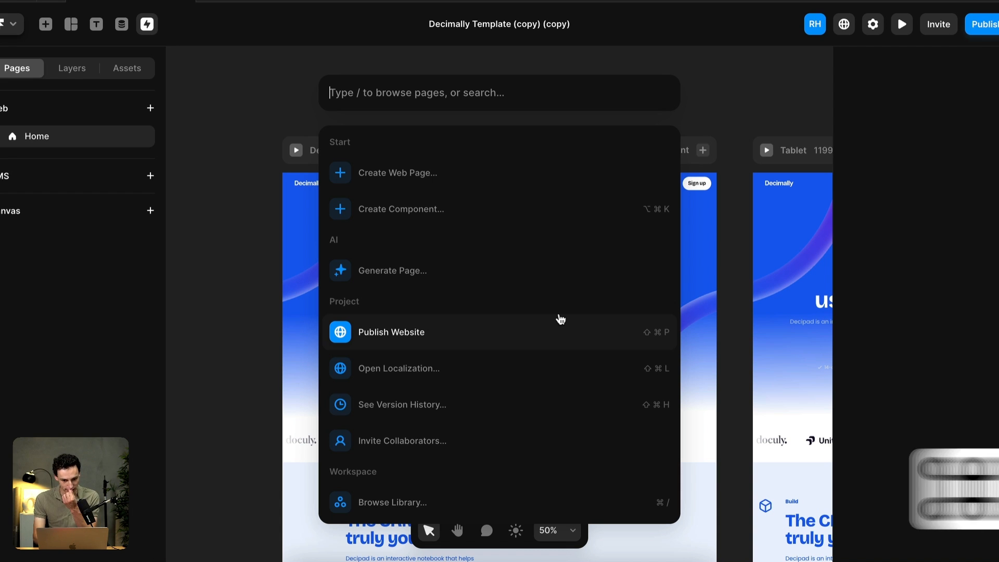
{"action": "mouse_move", "coordinate": [472, 344]}
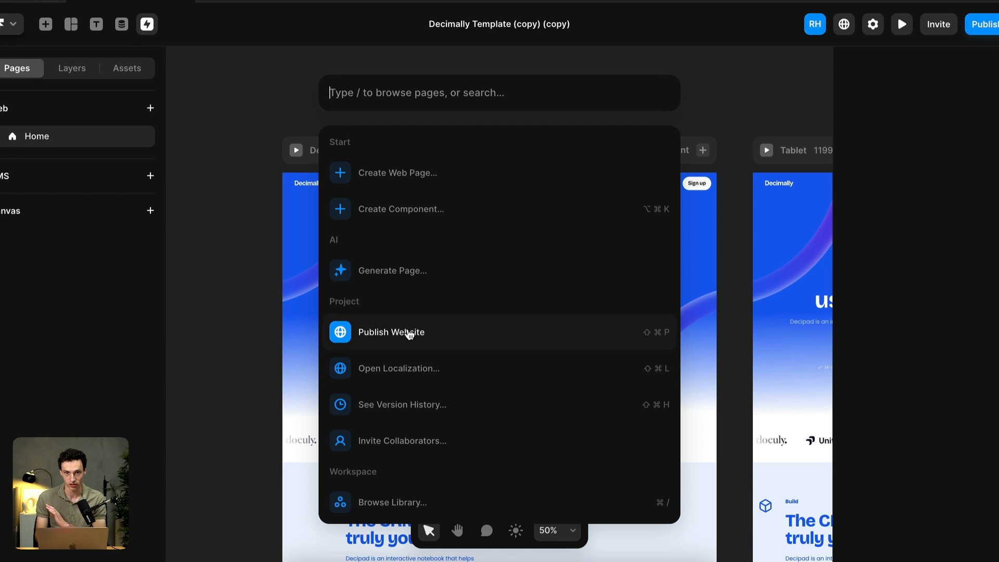
{"action": "mouse_move", "coordinate": [534, 381]}
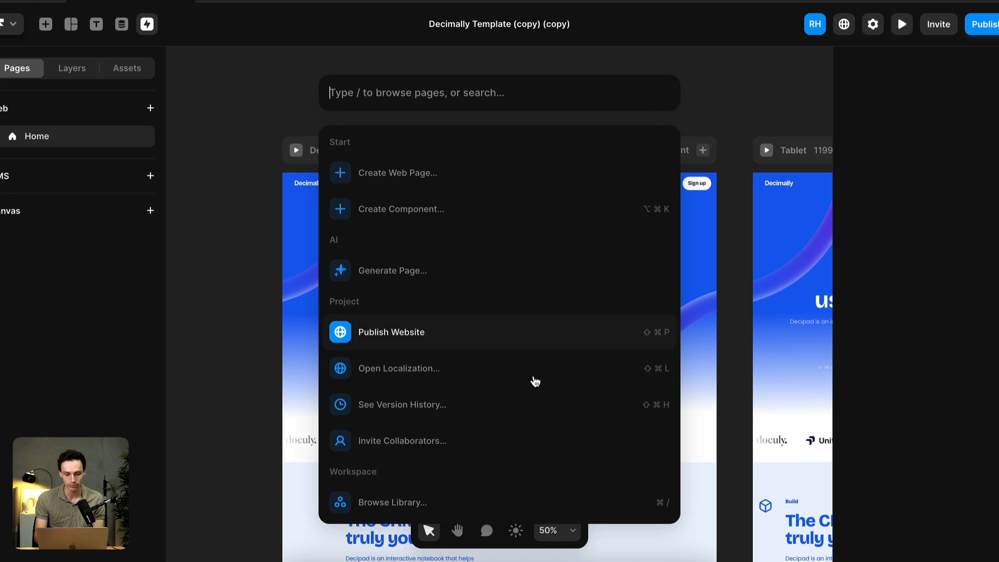
Search the quick command palette for 'frame'.
{"action": "type", "text": "f"}
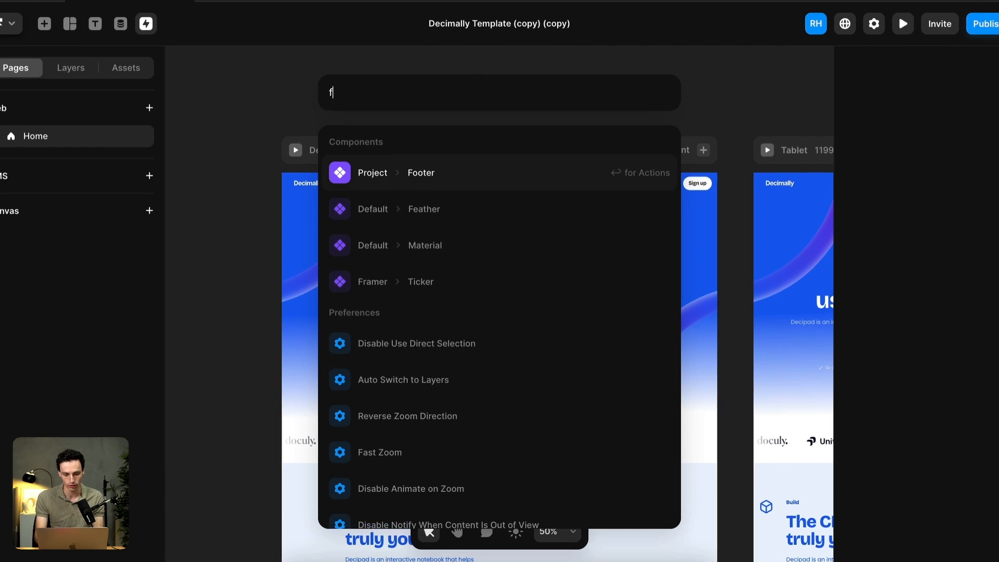
{"action": "type", "text": "rame"}
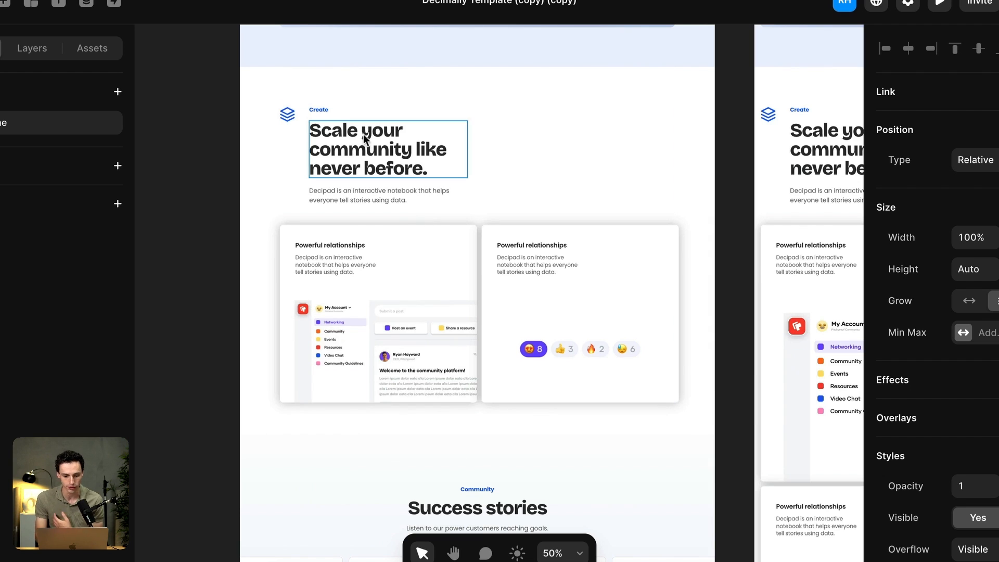
Select the 'Launch your community' heading and open its colour setting.
{"action": "scroll", "scroll_direction": "down", "scroll_amount": 3}
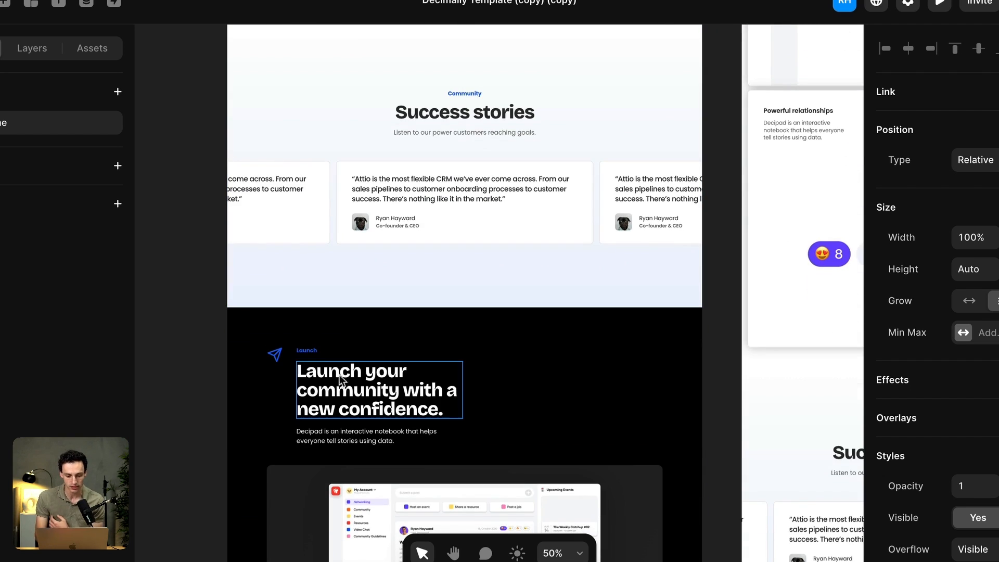
{"action": "left_click", "coordinate": [378, 389]}
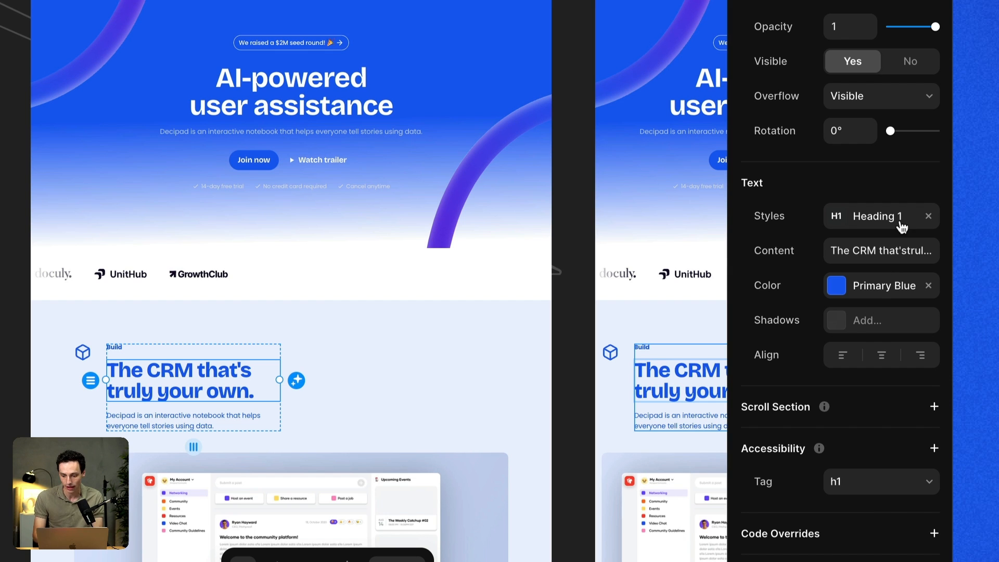
{"action": "left_click", "coordinate": [835, 286]}
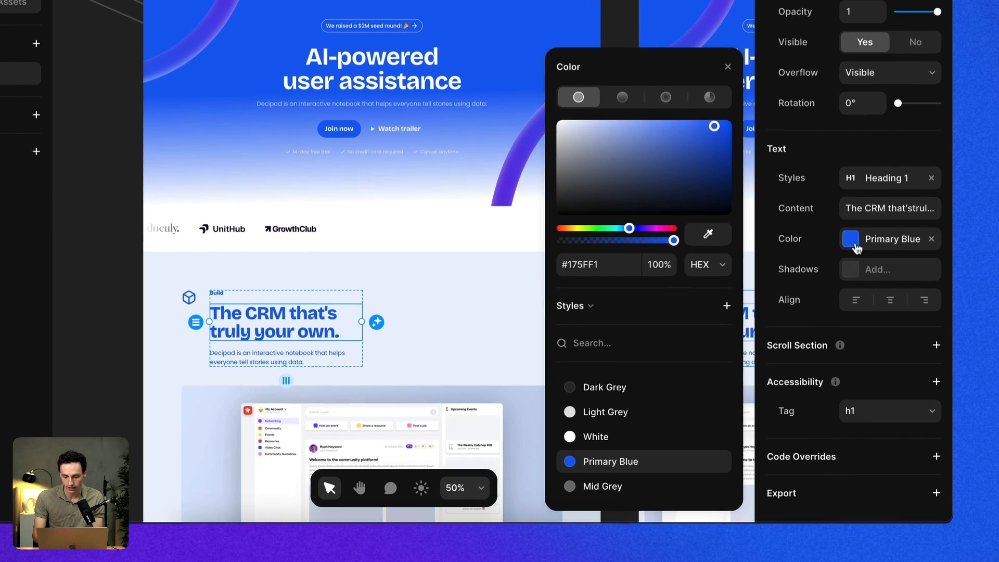
{"action": "mouse_move", "coordinate": [673, 476]}
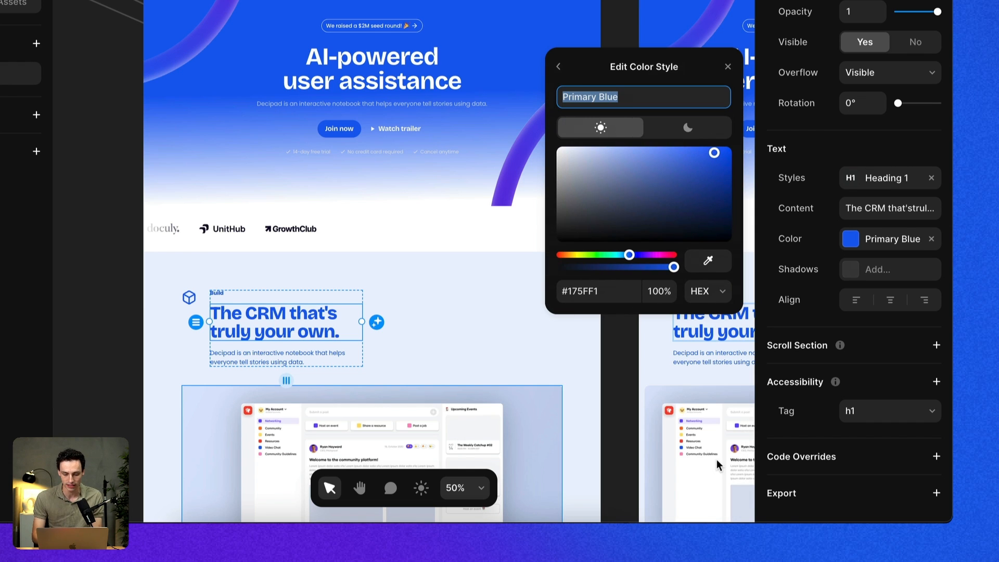
Shift the Primary Blue style's hue to a bright magenta pink and finish editing.
{"action": "left_click_drag", "start_coordinate": [629, 255], "coordinate": [660, 255]}
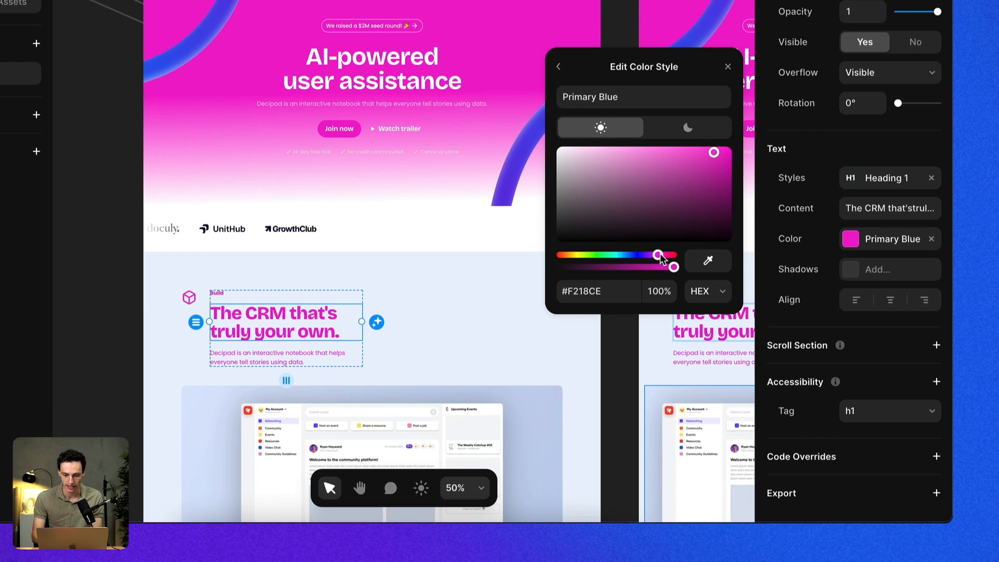
{"action": "left_click_drag", "start_coordinate": [657, 256], "coordinate": [718, 171]}
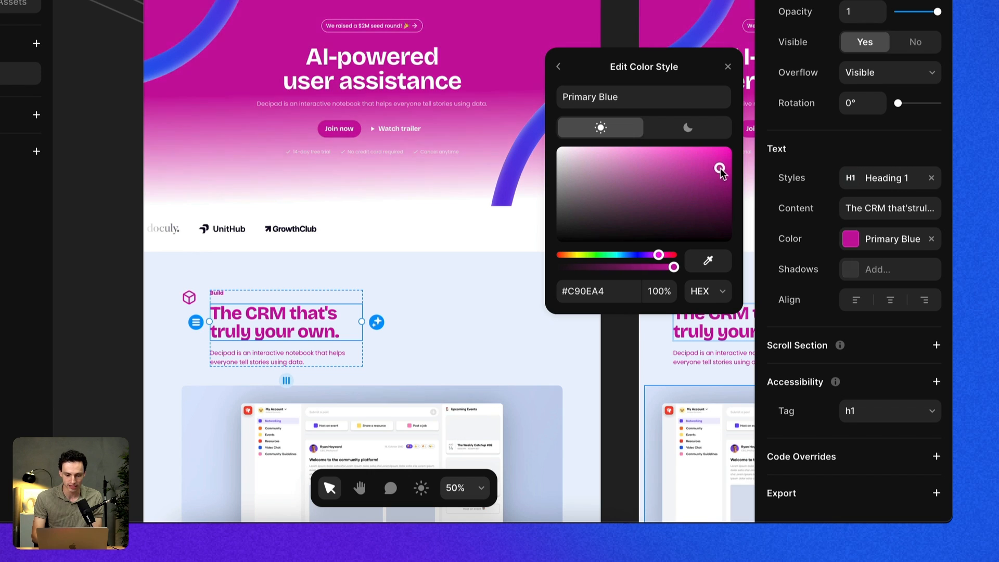
{"action": "left_click", "coordinate": [700, 177]}
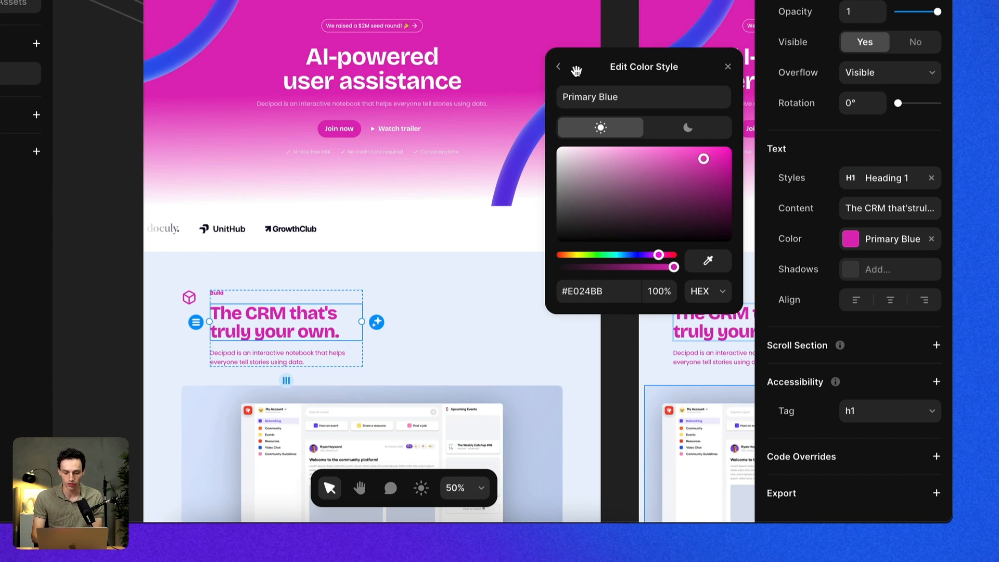
{"action": "left_click", "coordinate": [558, 67]}
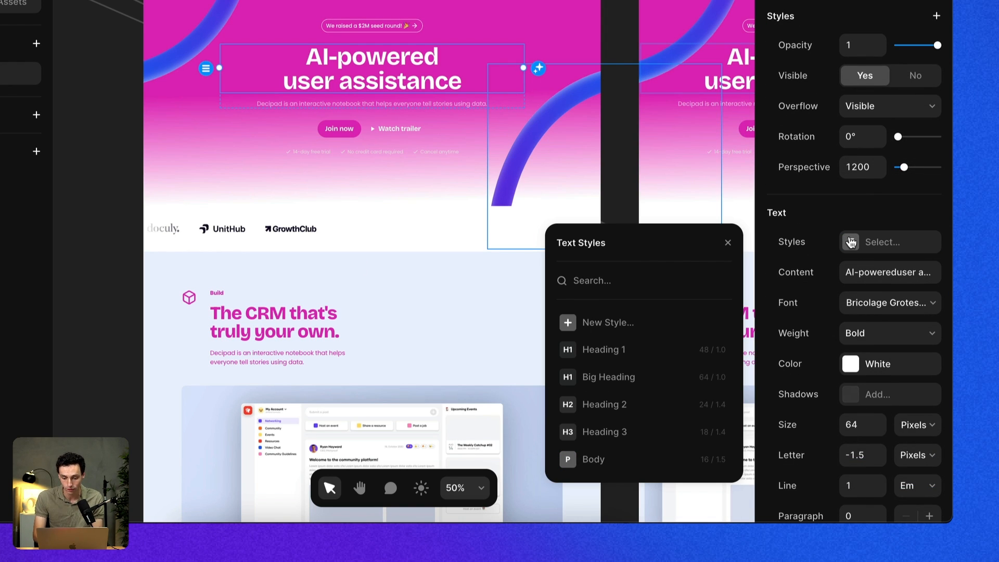
{"action": "mouse_move", "coordinate": [708, 382]}
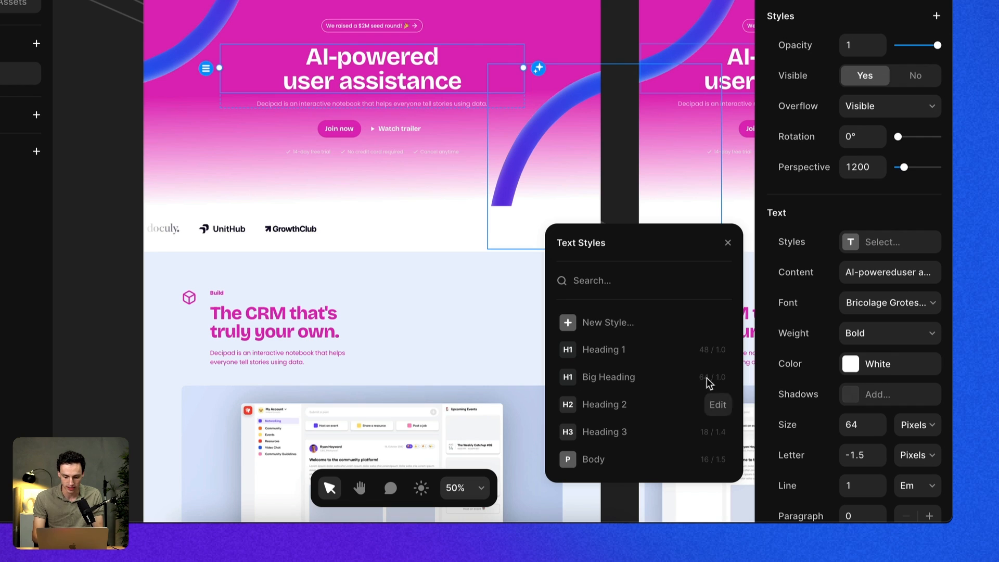
Start editing the Big Heading text style from the hero heading's Styles field.
{"action": "left_click", "coordinate": [717, 405]}
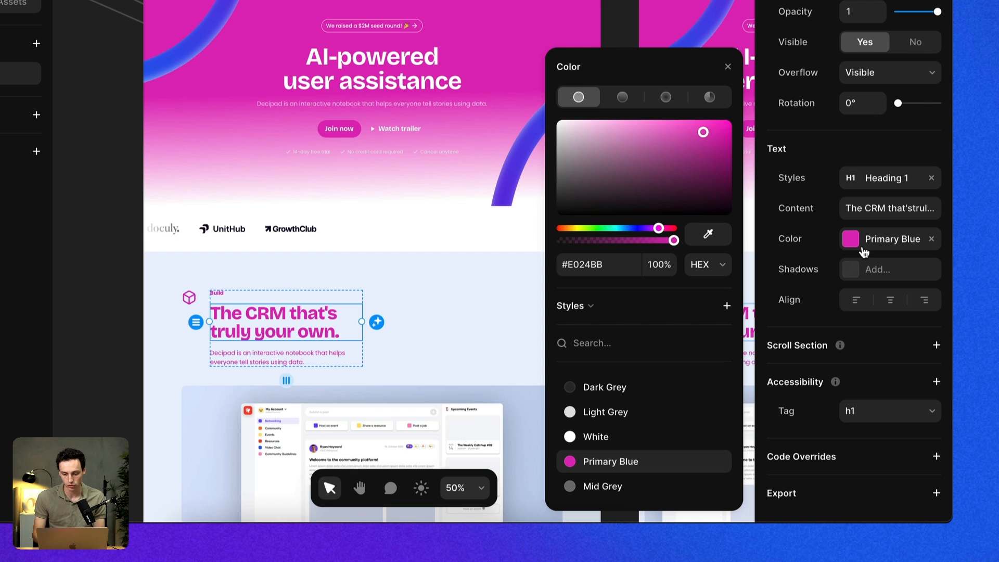
{"action": "mouse_move", "coordinate": [582, 329]}
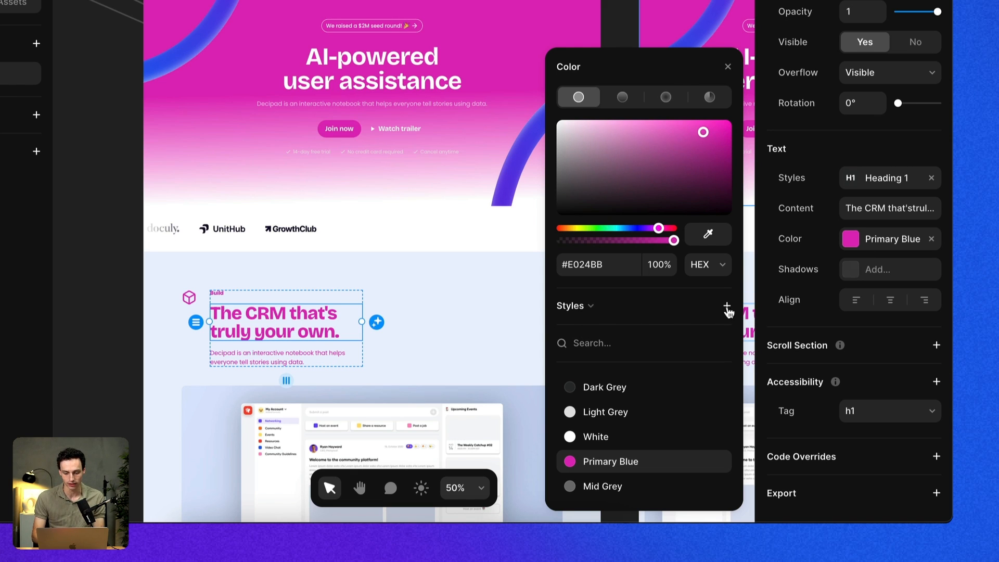
Create a new colour style named Green, then check the 'Scale your community' heading's colour.
{"action": "left_click", "coordinate": [727, 308]}
{"action": "type", "text": "Green"}
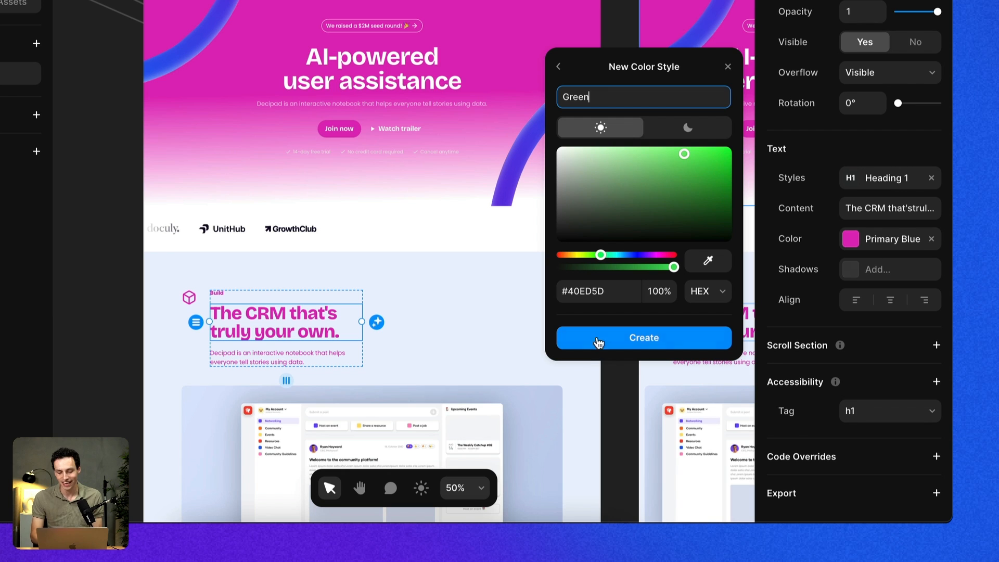
{"action": "left_click", "coordinate": [643, 337]}
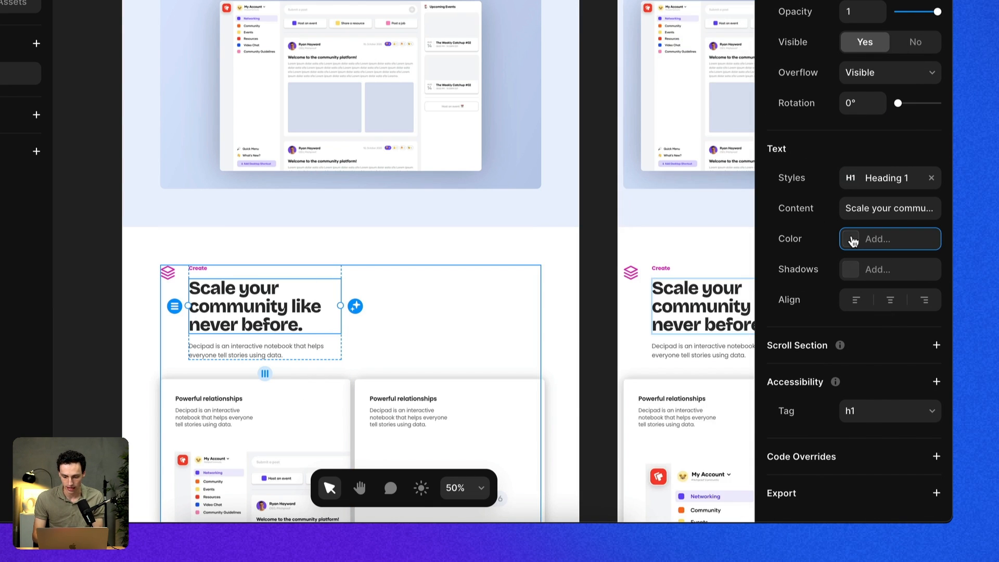
{"action": "left_click", "coordinate": [888, 239]}
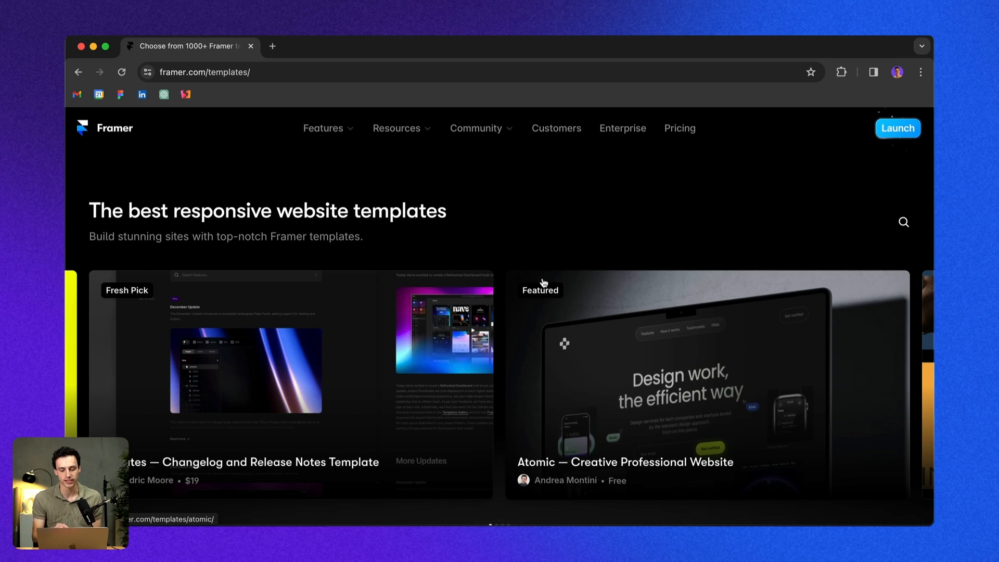
Find the free Sharpy template in the gallery and remix it with Use for Free.
{"action": "scroll", "scroll_direction": "down", "scroll_amount": 3}
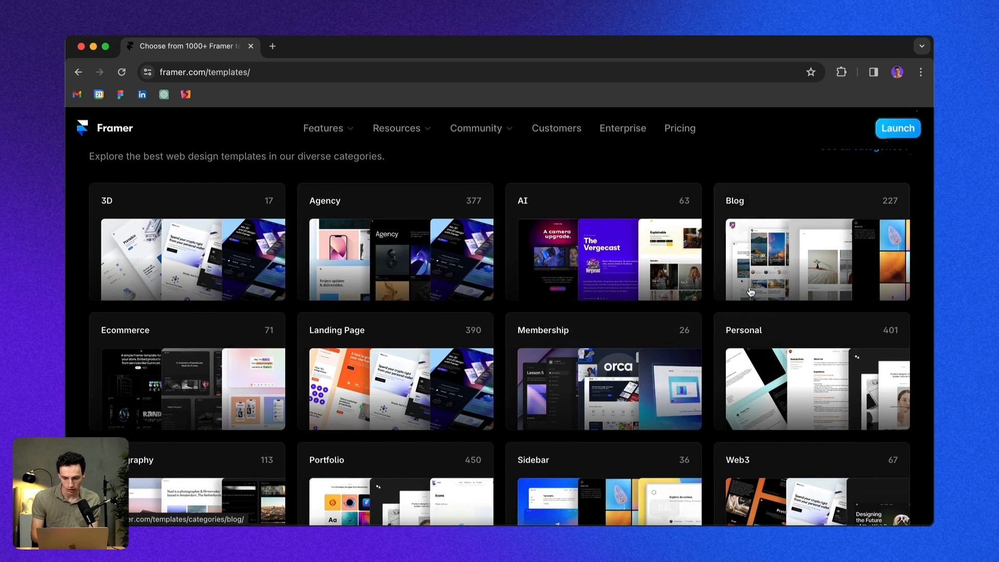
{"action": "scroll", "scroll_direction": "down", "scroll_amount": 3}
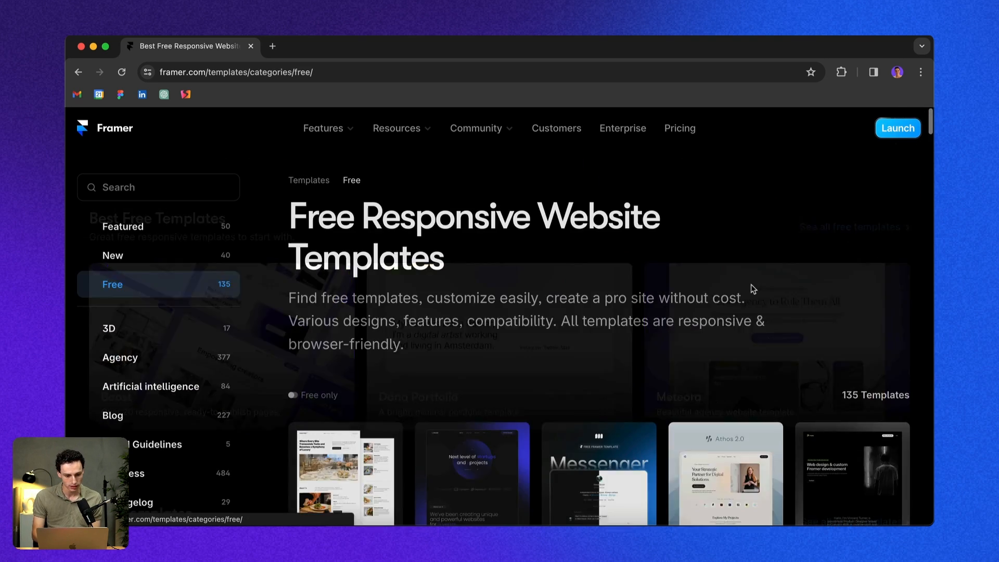
{"action": "scroll", "scroll_direction": "down", "scroll_amount": 3}
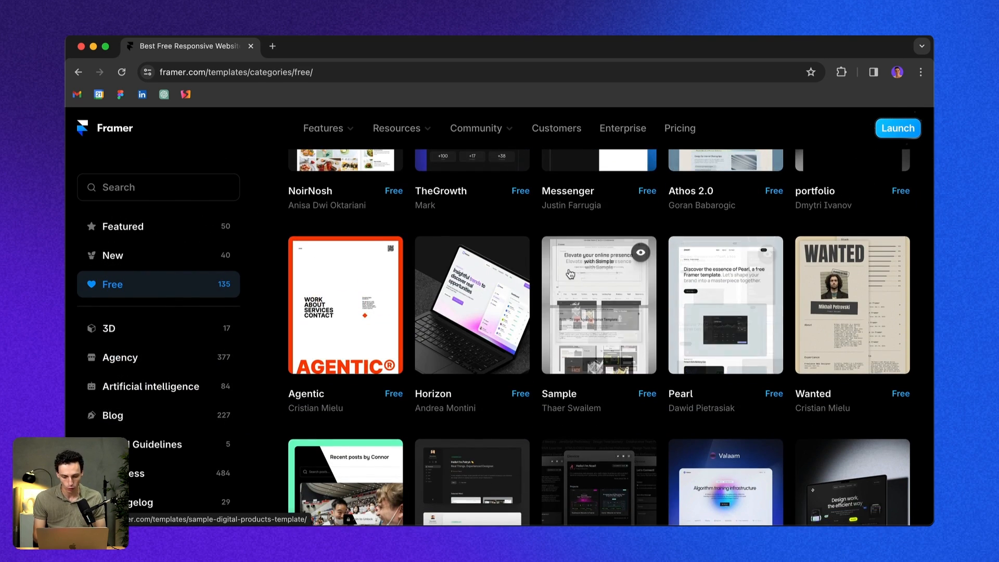
{"action": "scroll", "scroll_direction": "down", "scroll_amount": 3}
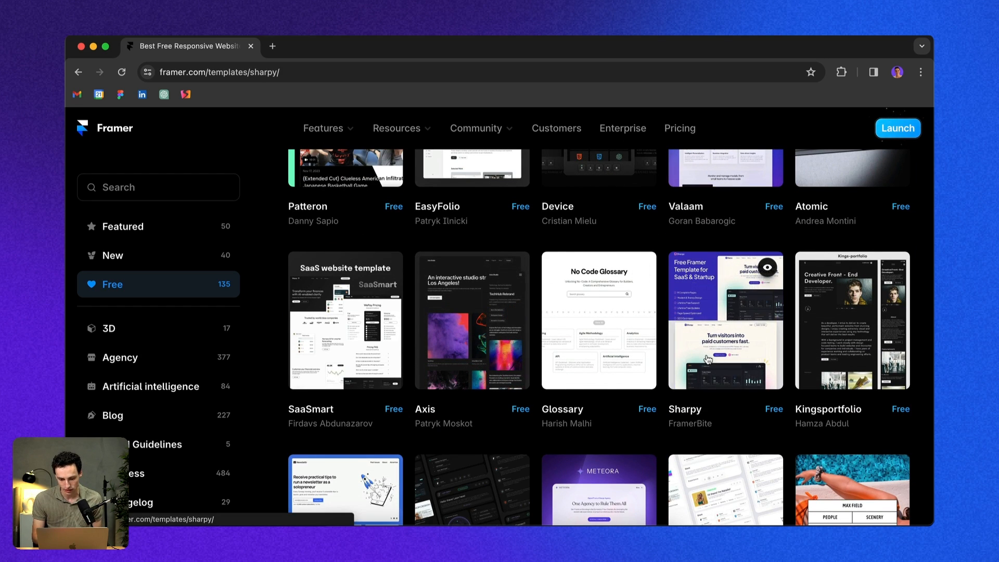
{"action": "left_click", "coordinate": [726, 321]}
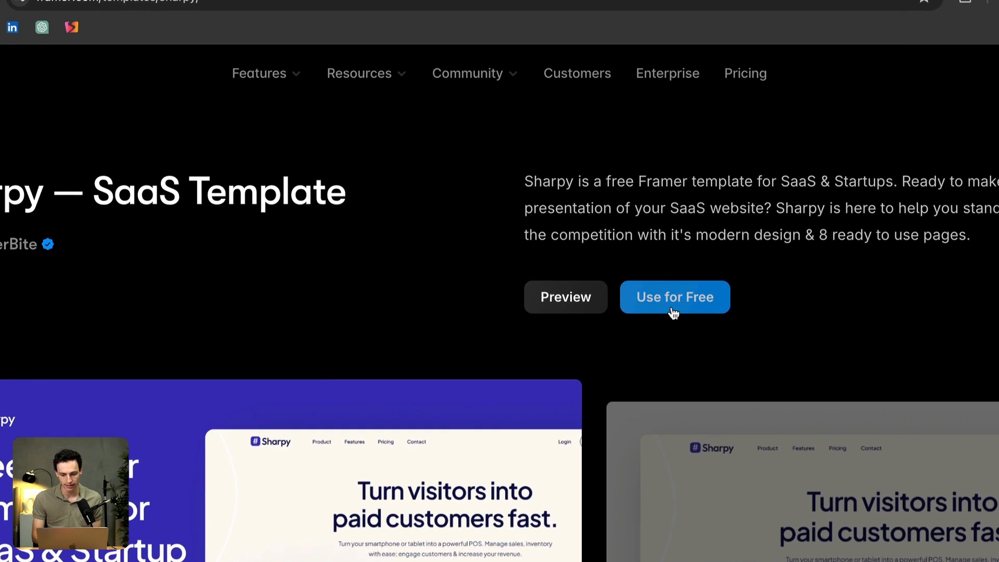
{"action": "left_click", "coordinate": [675, 297]}
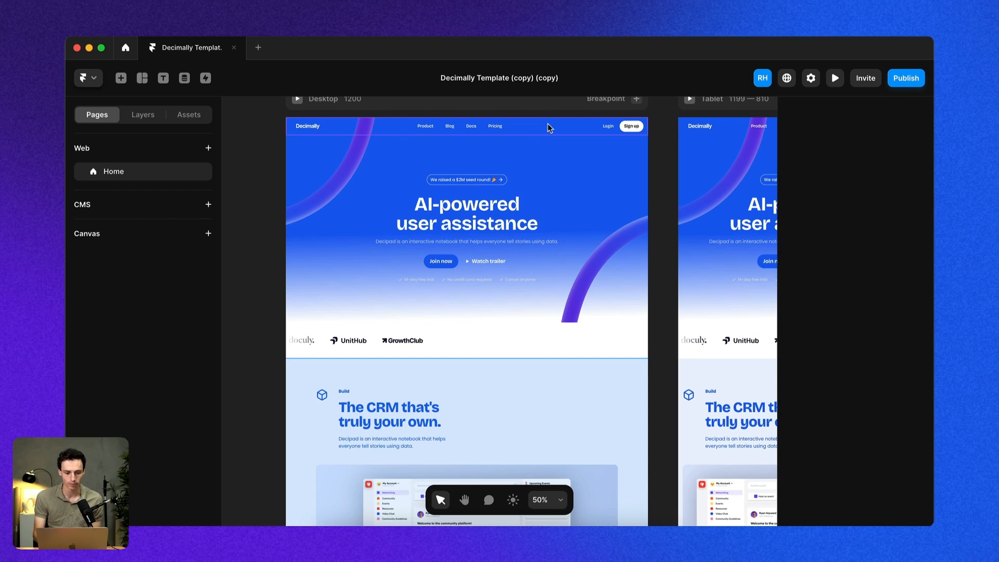
Select the hero's Join now button to review its properties.
{"action": "left_click", "coordinate": [440, 262]}
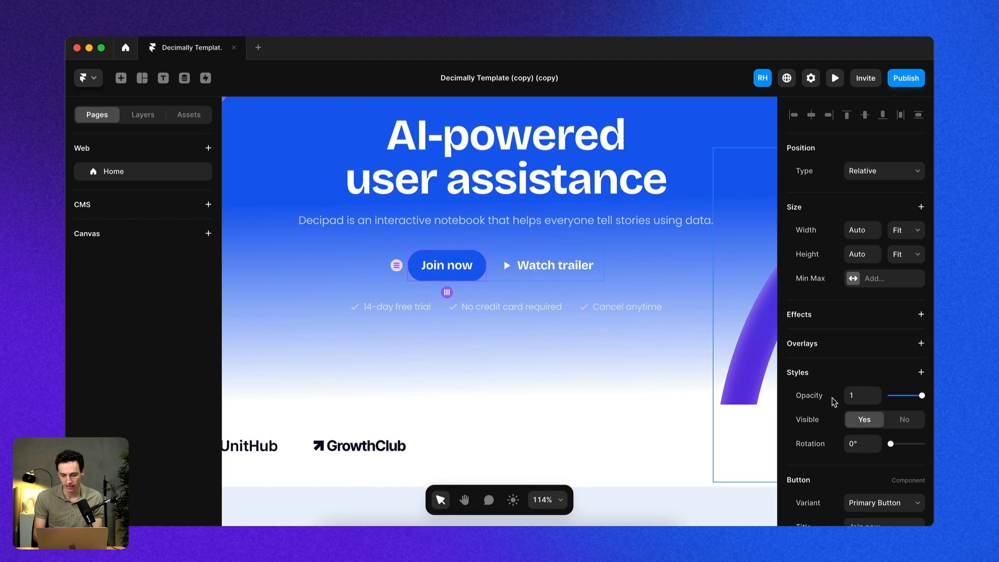
{"action": "scroll", "scroll_direction": "down", "scroll_amount": 3}
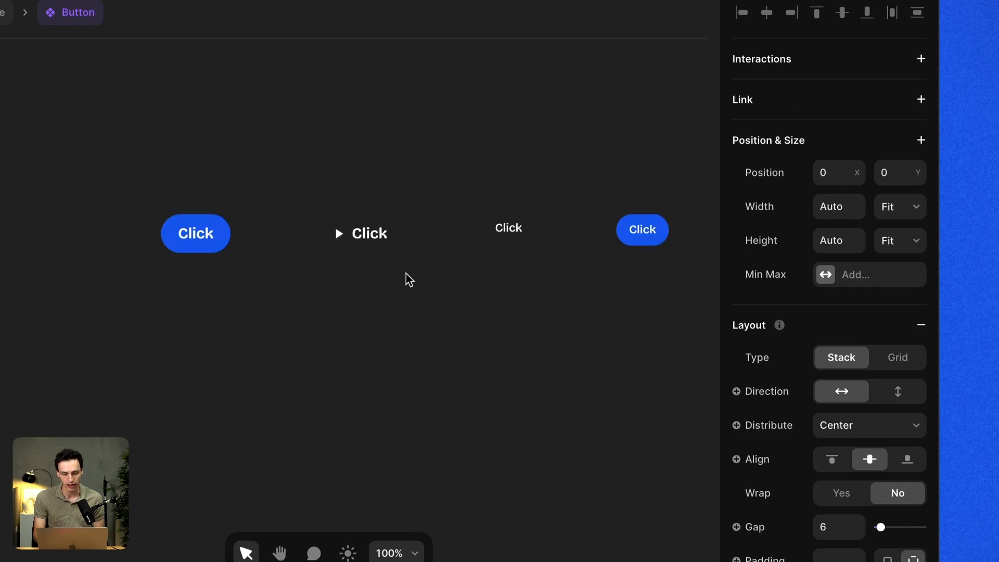
Set the primary button component's corner radius to 4.
{"action": "scroll", "scroll_direction": "down", "scroll_amount": 3}
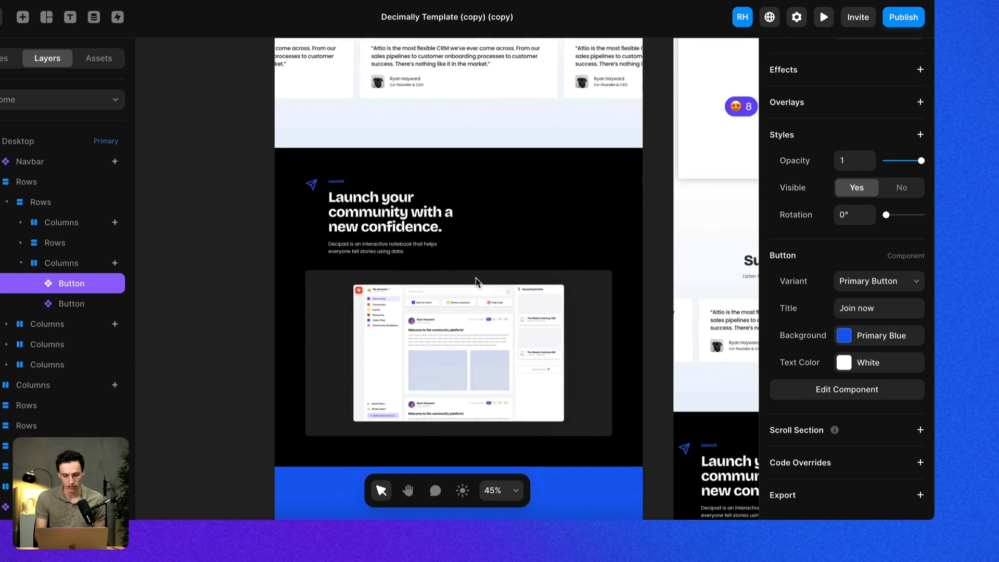
{"action": "scroll", "scroll_direction": "down", "scroll_amount": 3}
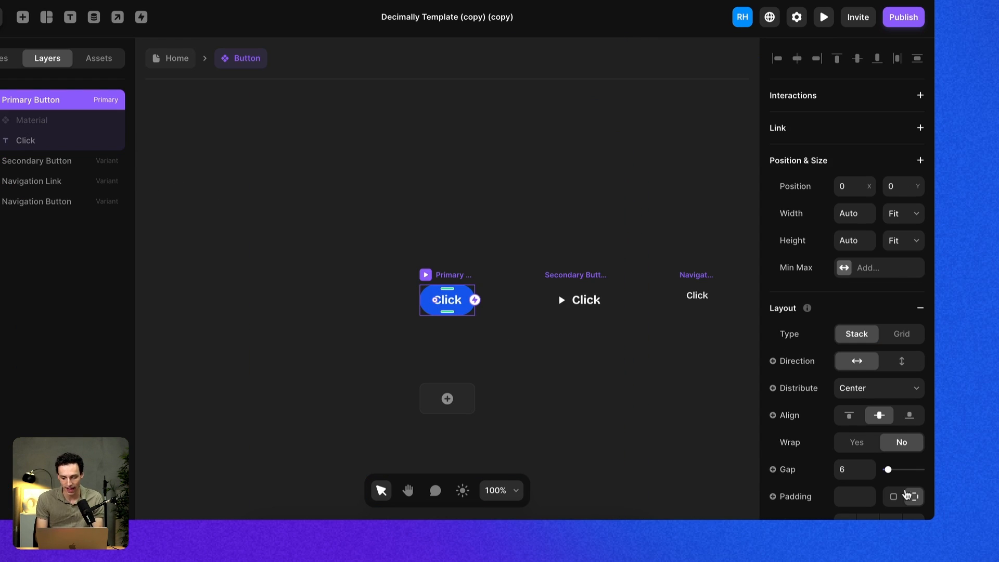
{"action": "scroll", "scroll_direction": "down", "scroll_amount": 3}
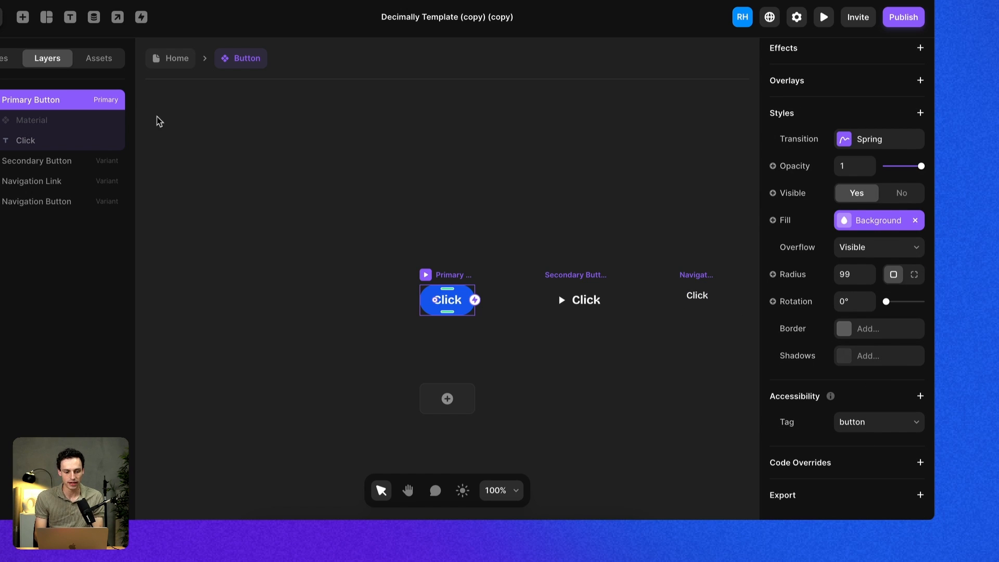
{"action": "mouse_move", "coordinate": [932, 266]}
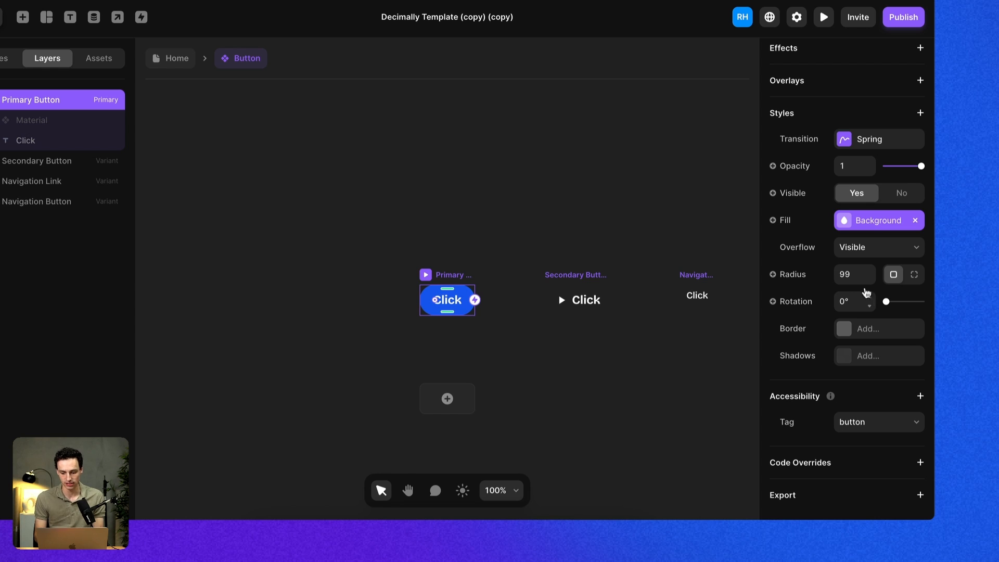
{"action": "left_click", "coordinate": [854, 274]}
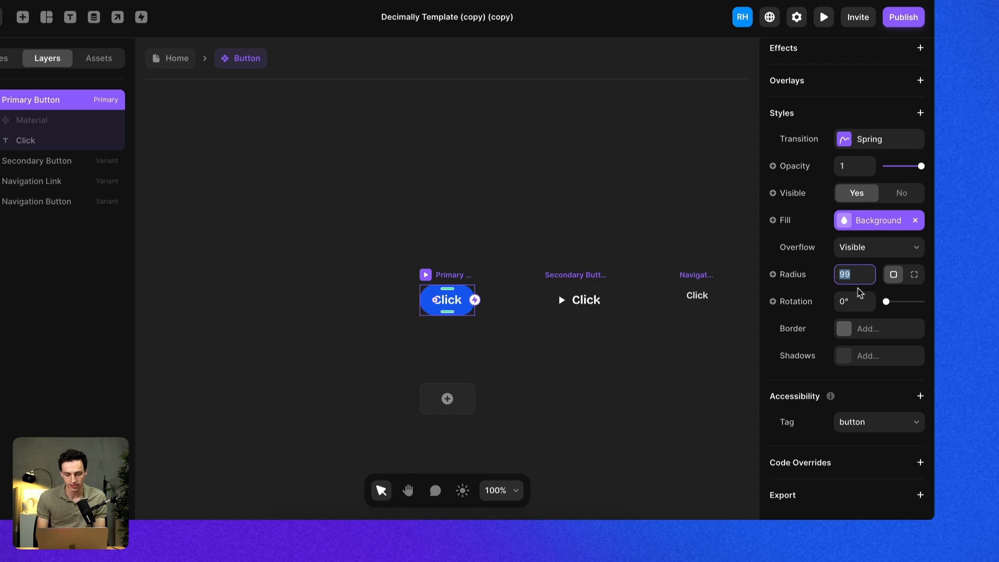
{"action": "type", "text": "4"}
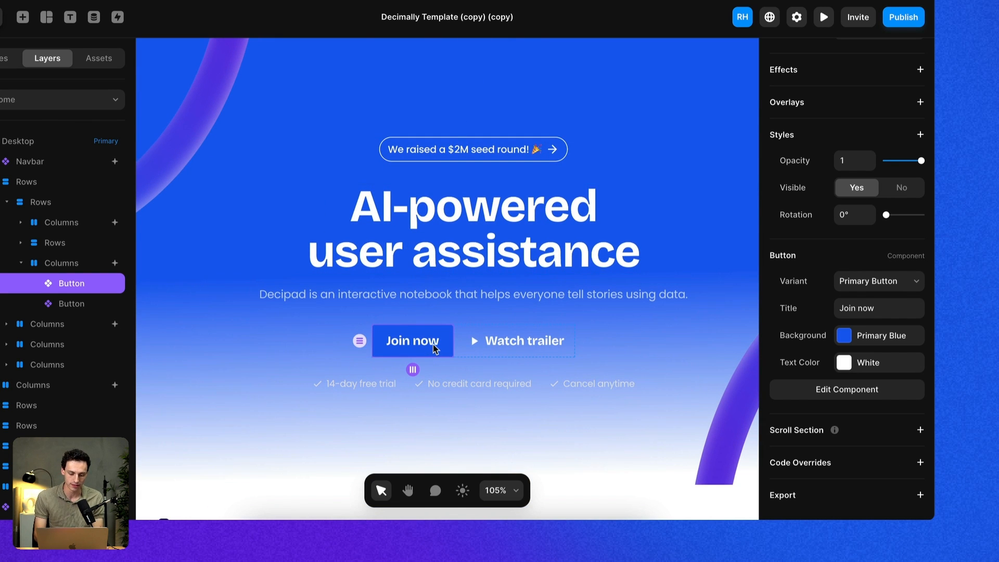
Restore the button component's corner radius to 999 so Join now is fully rounded.
{"action": "scroll", "scroll_direction": "down", "scroll_amount": 3}
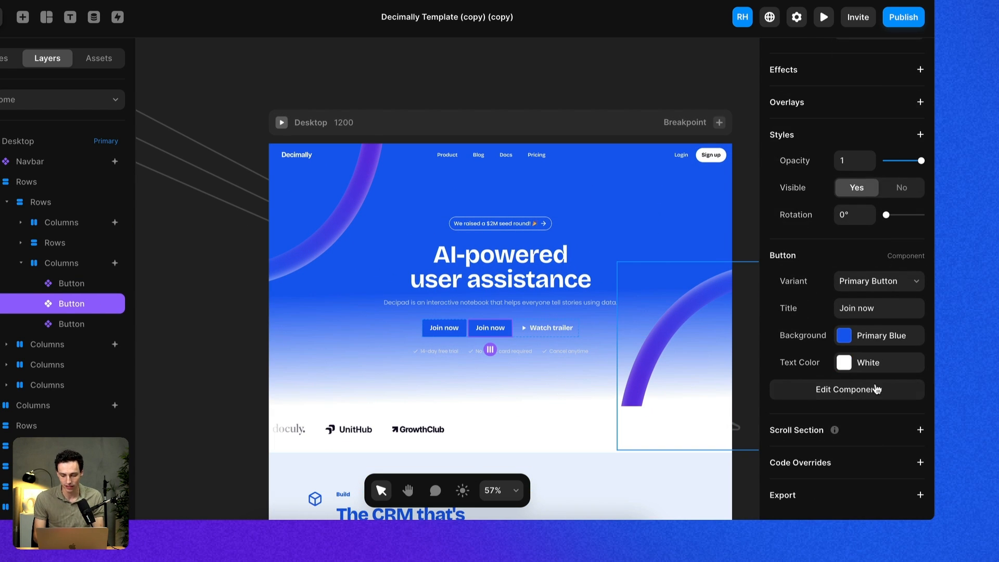
{"action": "left_click", "coordinate": [846, 389]}
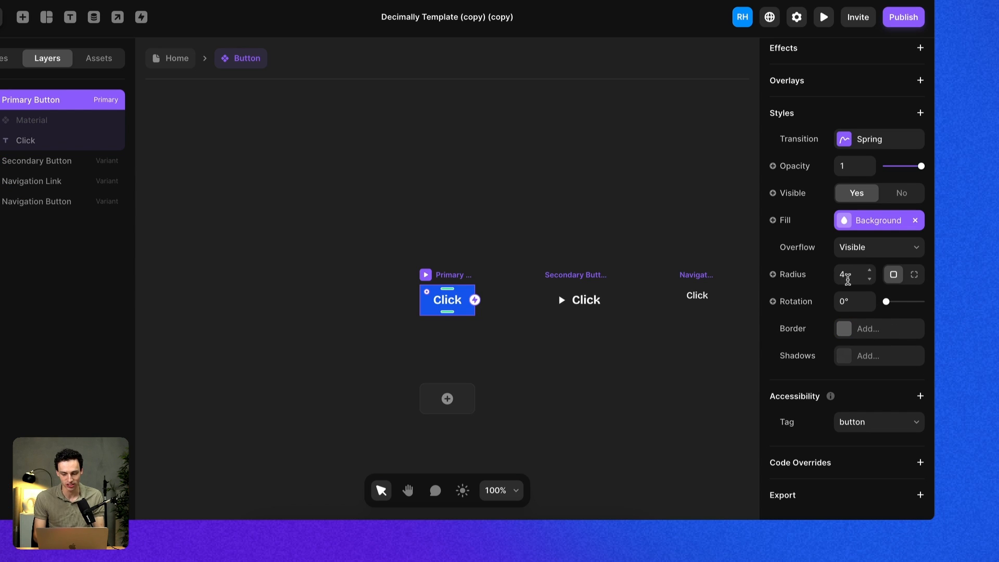
{"action": "type", "text": "999"}
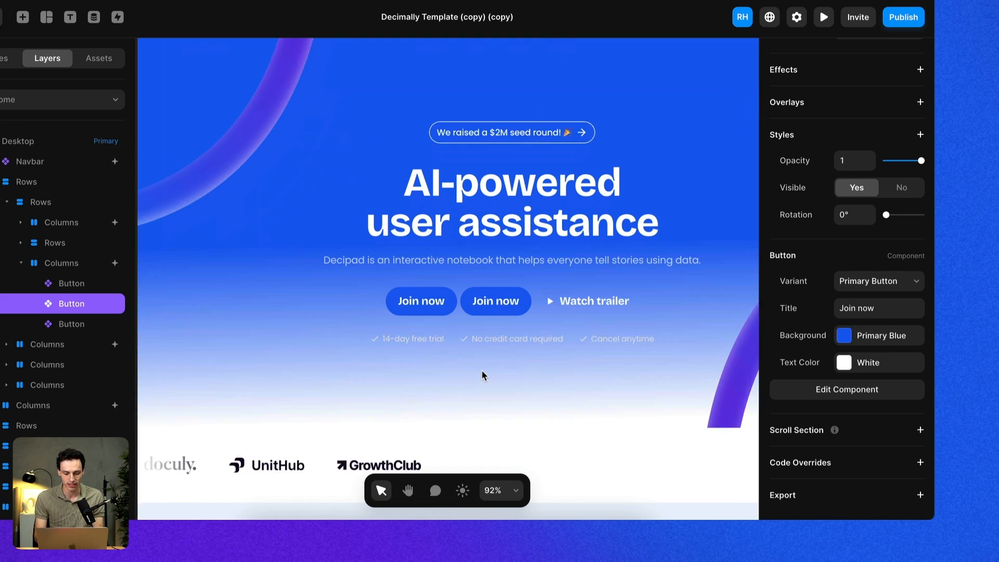
{"action": "scroll", "scroll_direction": "down", "scroll_amount": 3}
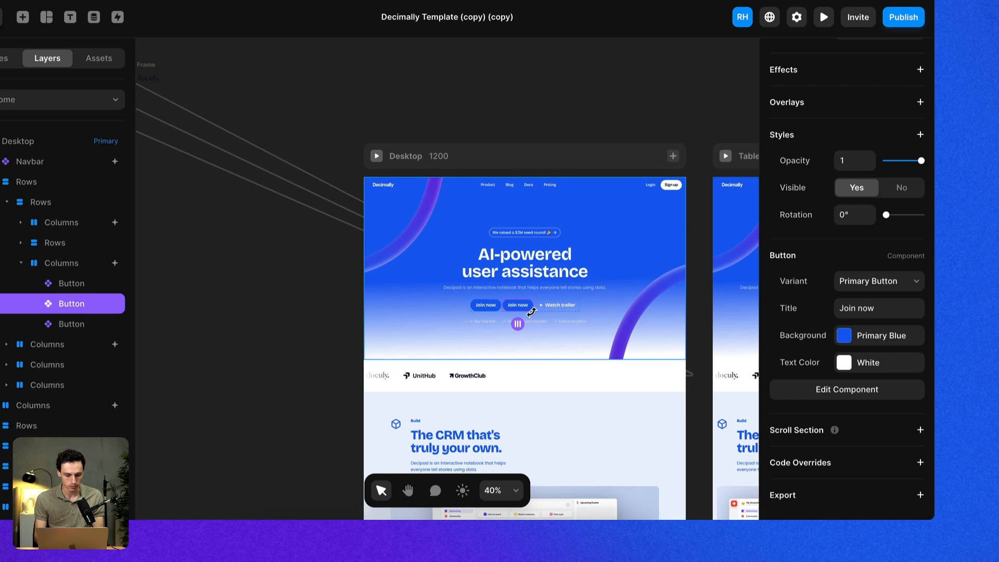
Turn the CRM screenshot frame into a component named Image via Create Component.
{"action": "scroll", "scroll_direction": "down", "scroll_amount": 3}
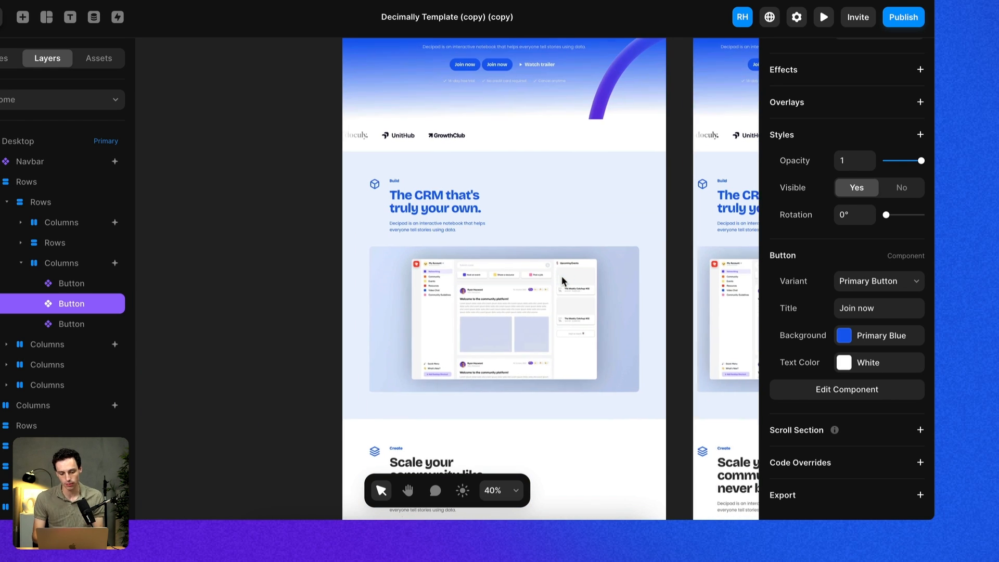
{"action": "left_click", "coordinate": [493, 490]}
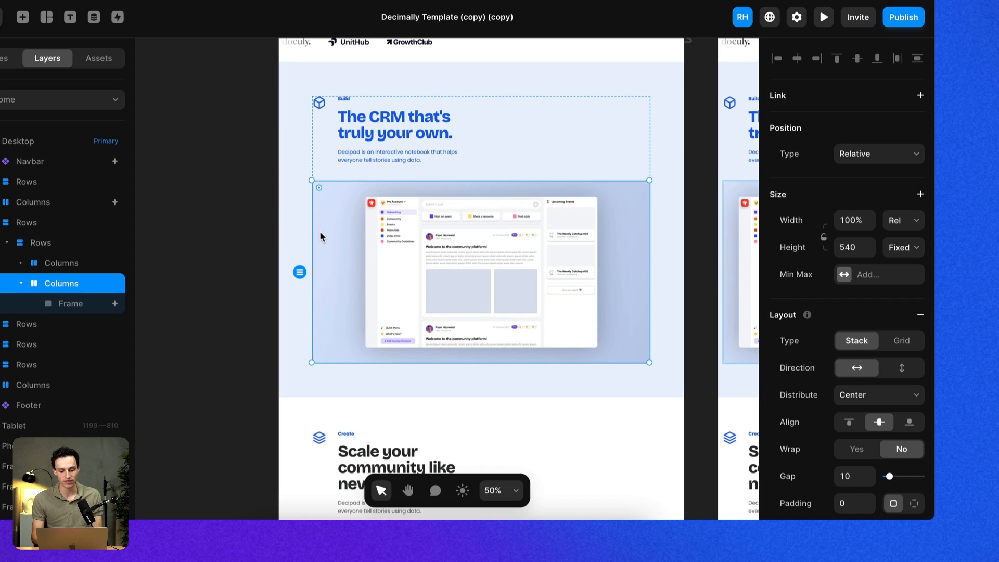
{"action": "right_click", "coordinate": [321, 236]}
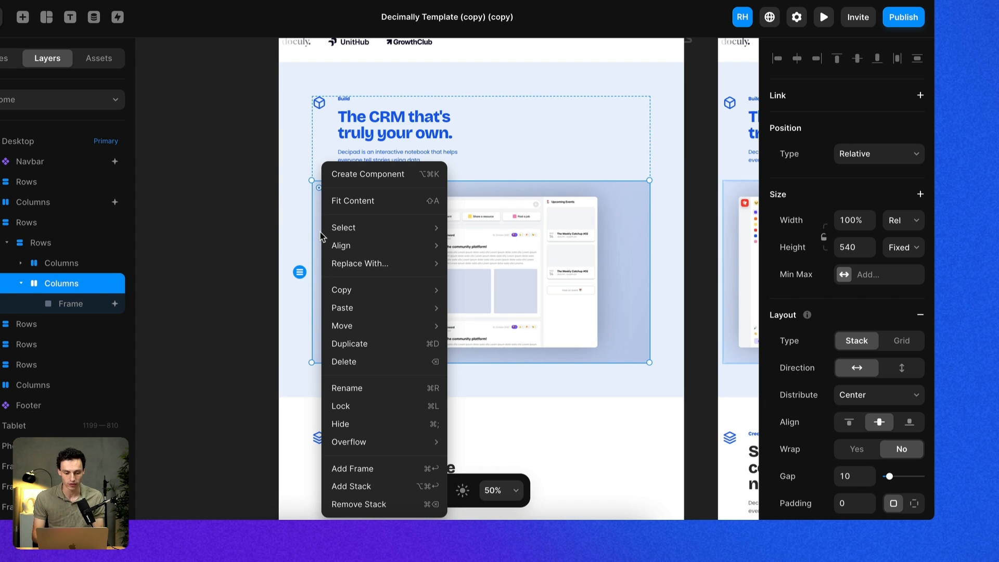
{"action": "mouse_move", "coordinate": [383, 174]}
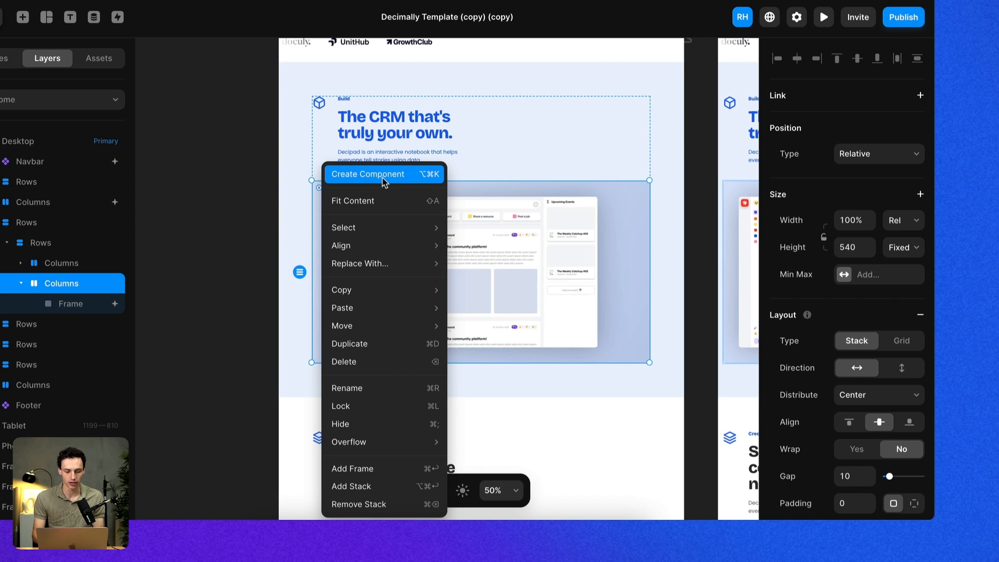
{"action": "left_click", "coordinate": [367, 173]}
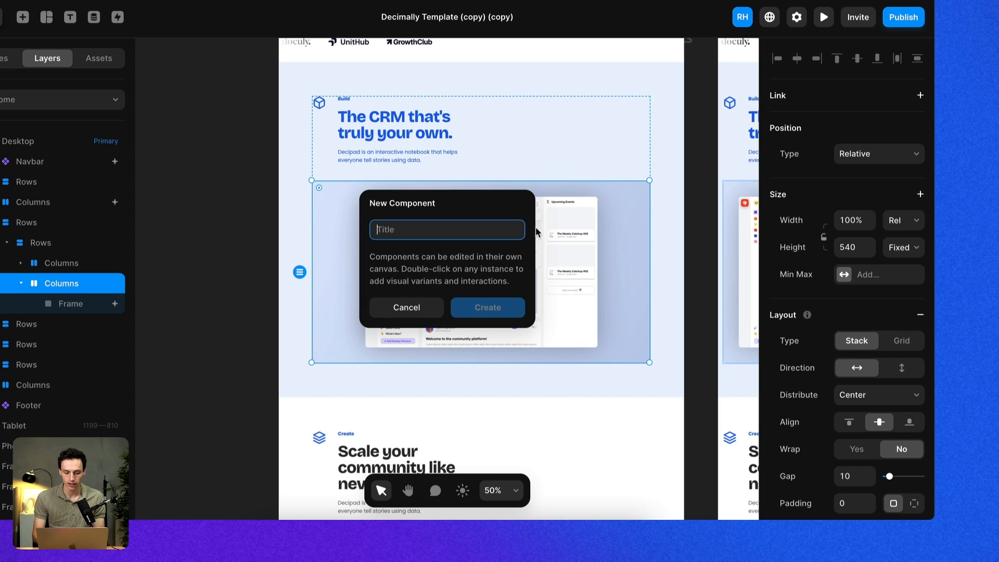
{"action": "mouse_move", "coordinate": [541, 267]}
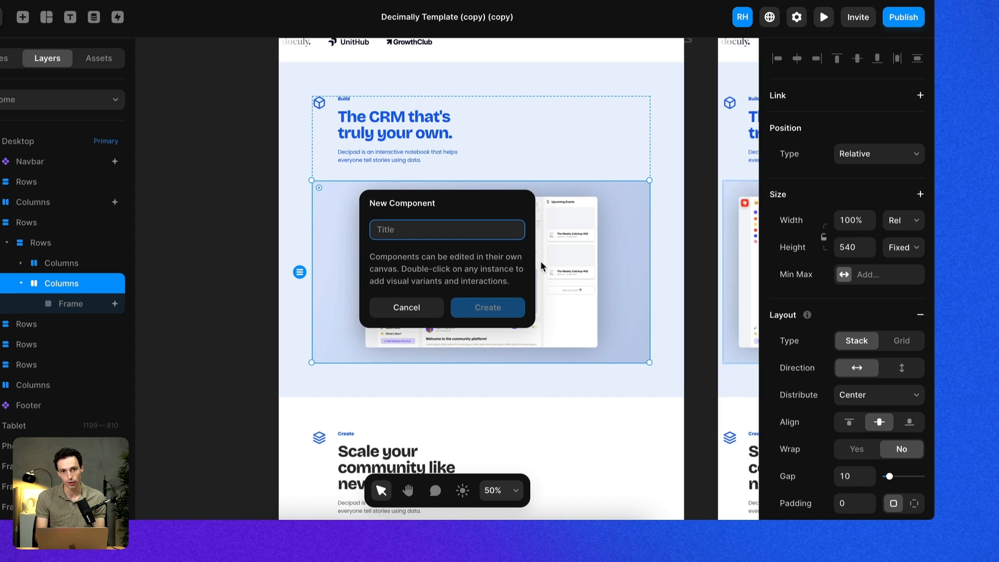
{"action": "left_click", "coordinate": [487, 307]}
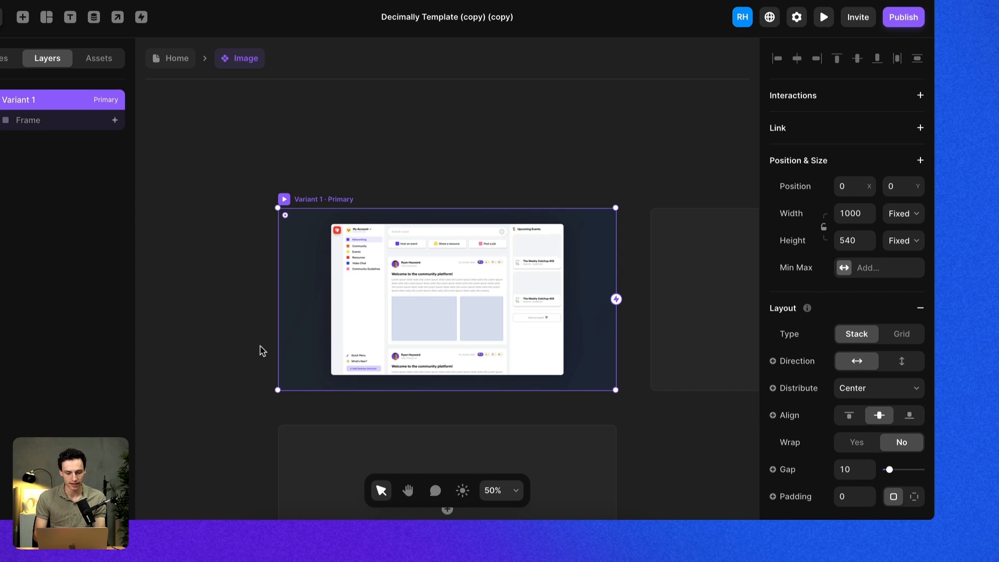
{"action": "scroll", "scroll_direction": "down", "scroll_amount": 3}
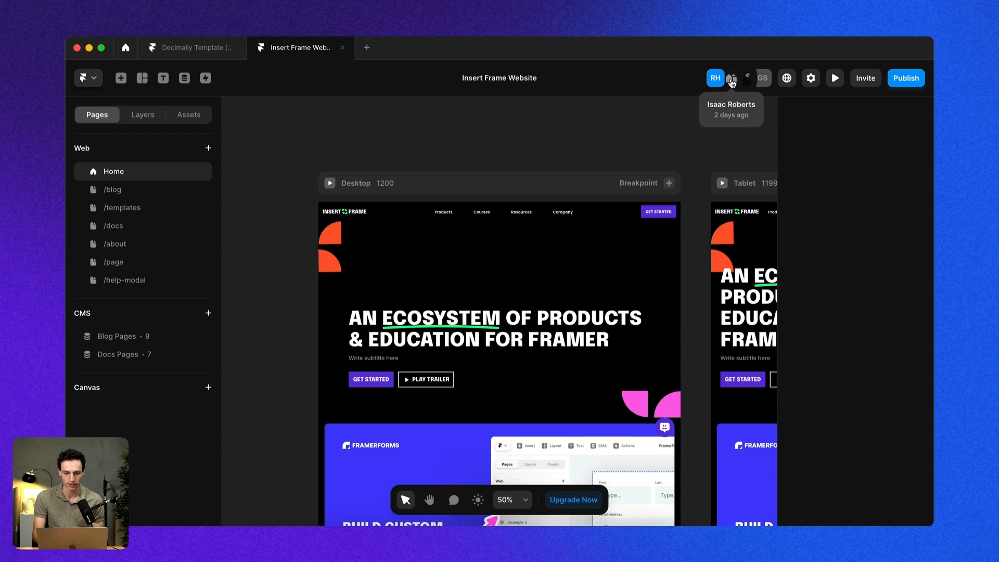
{"action": "mouse_move", "coordinate": [745, 78]}
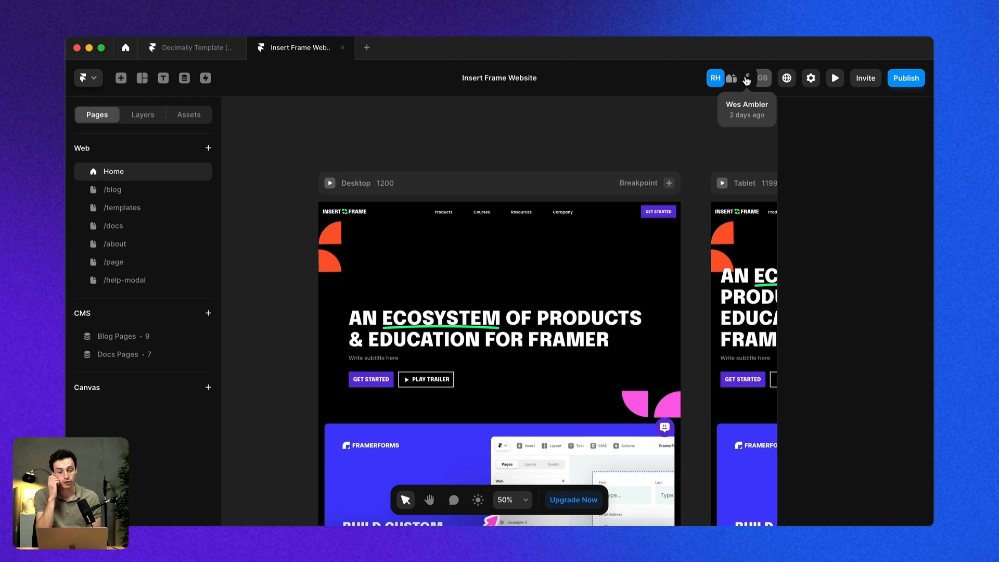
{"action": "mouse_move", "coordinate": [478, 120]}
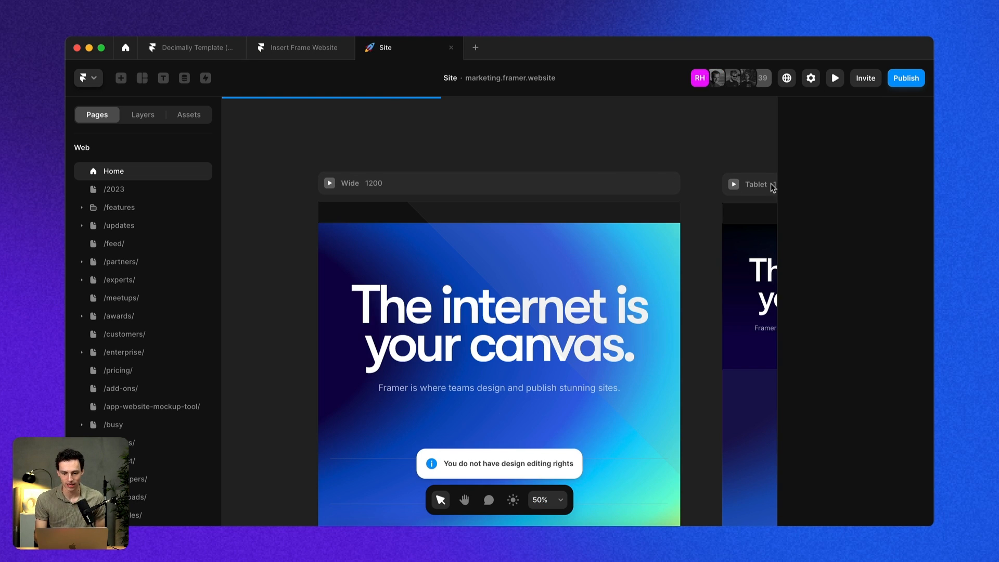
{"action": "mouse_move", "coordinate": [727, 78]}
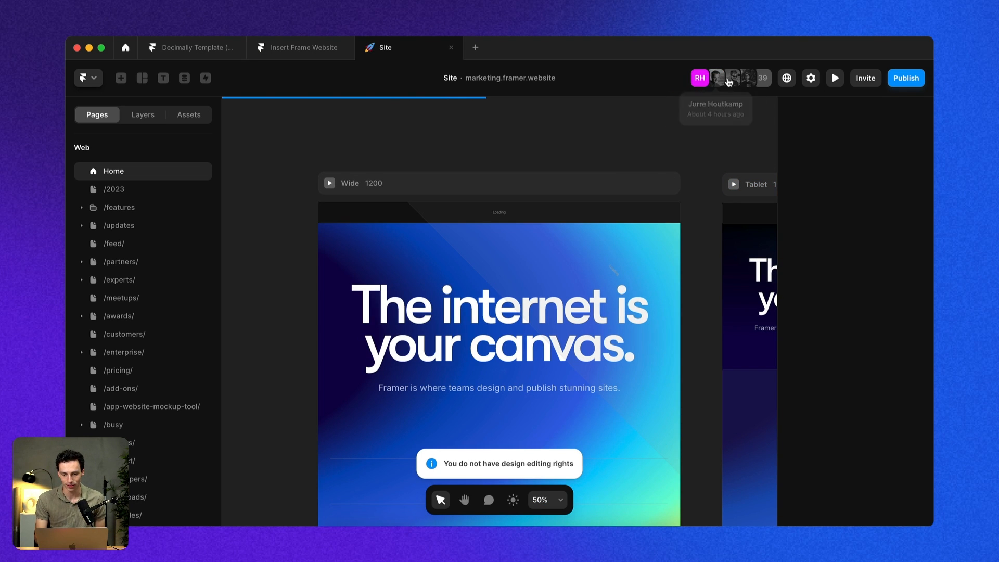
{"action": "mouse_move", "coordinate": [341, 217]}
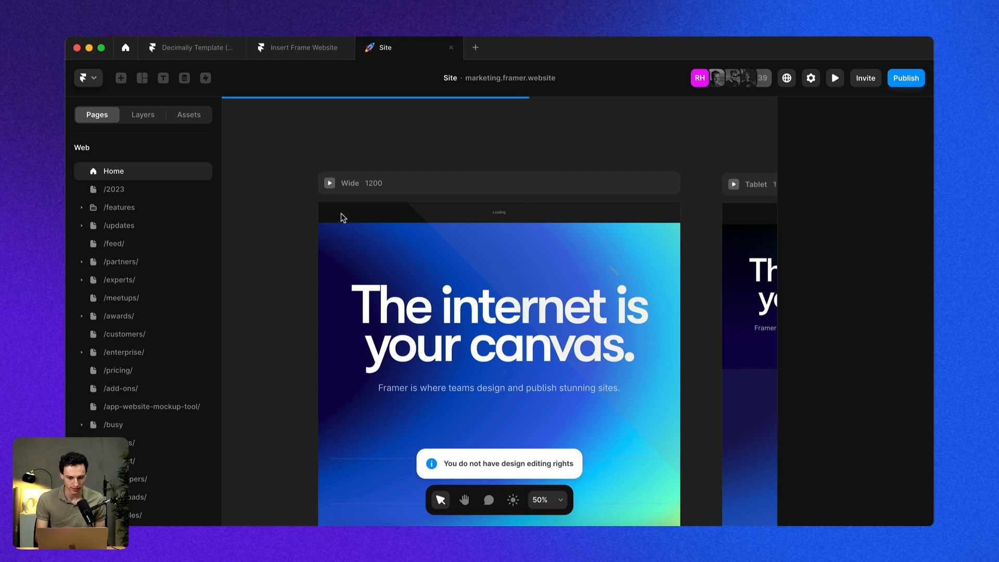